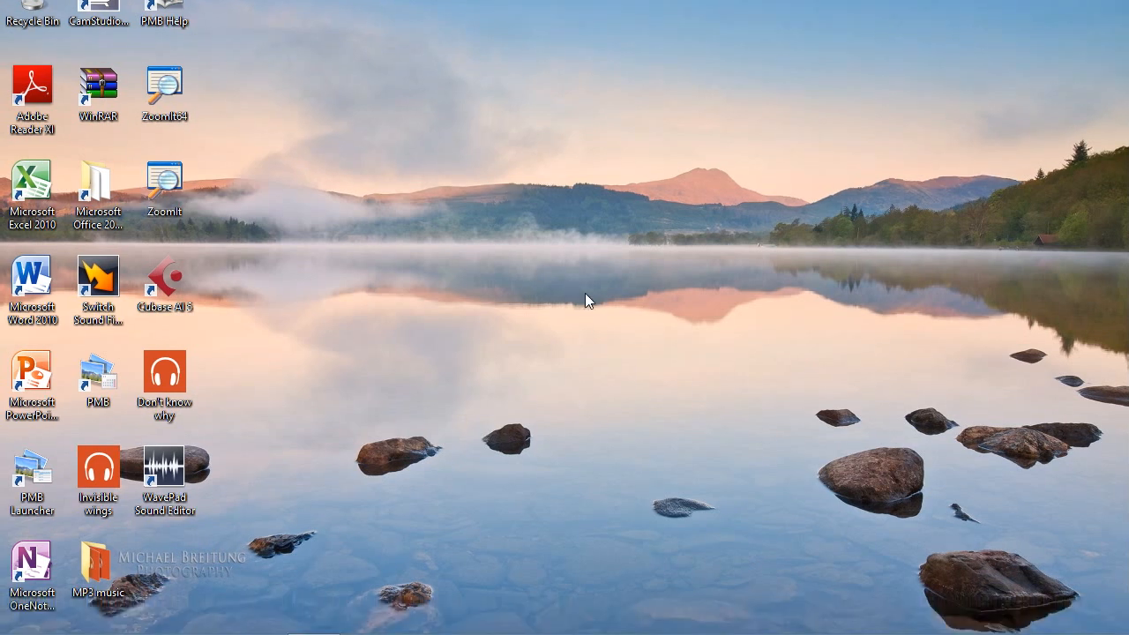
pyautogui.moveTo(493, 402)
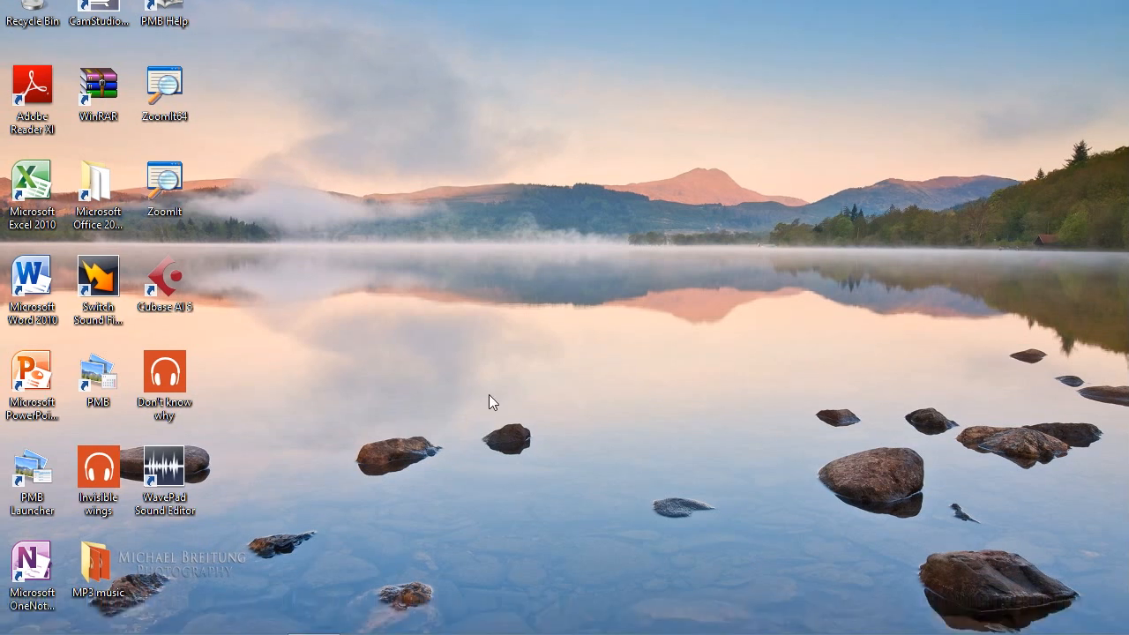
pyautogui.moveTo(365, 453)
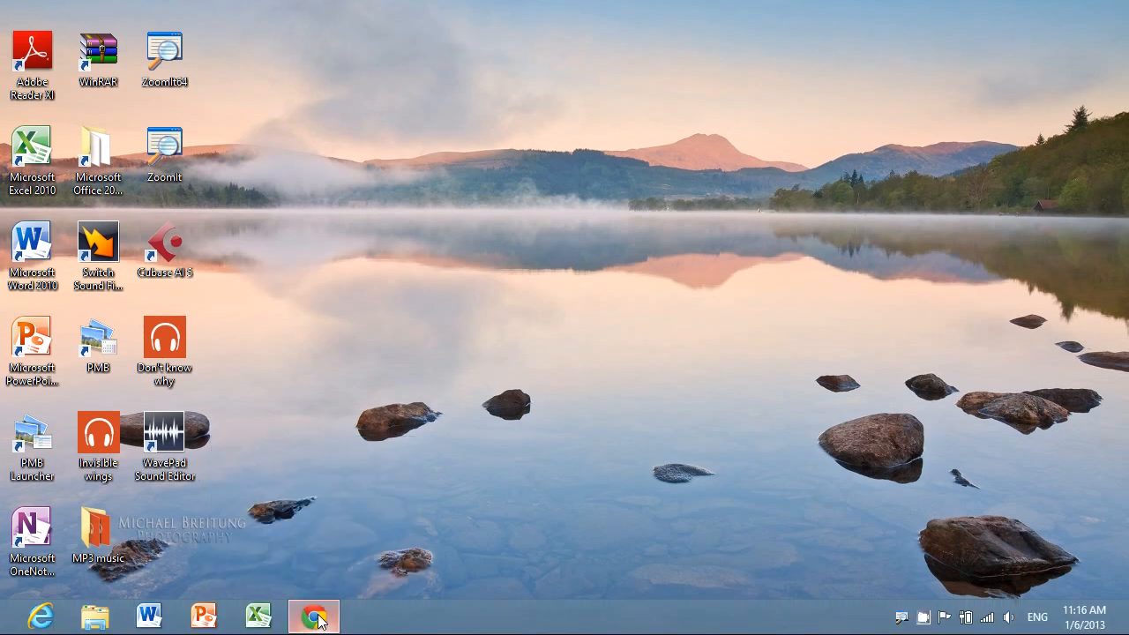
# - Launch Chrome and go to mumayi.com, the Android app market home page
pyautogui.click(313, 614)
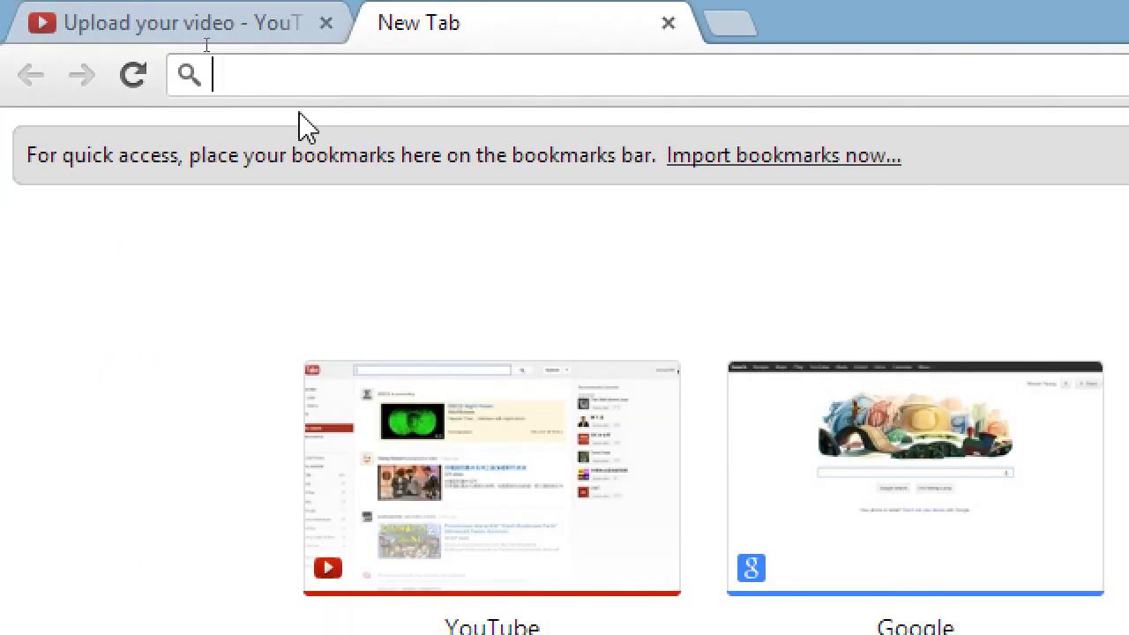
pyautogui.write('kmu')
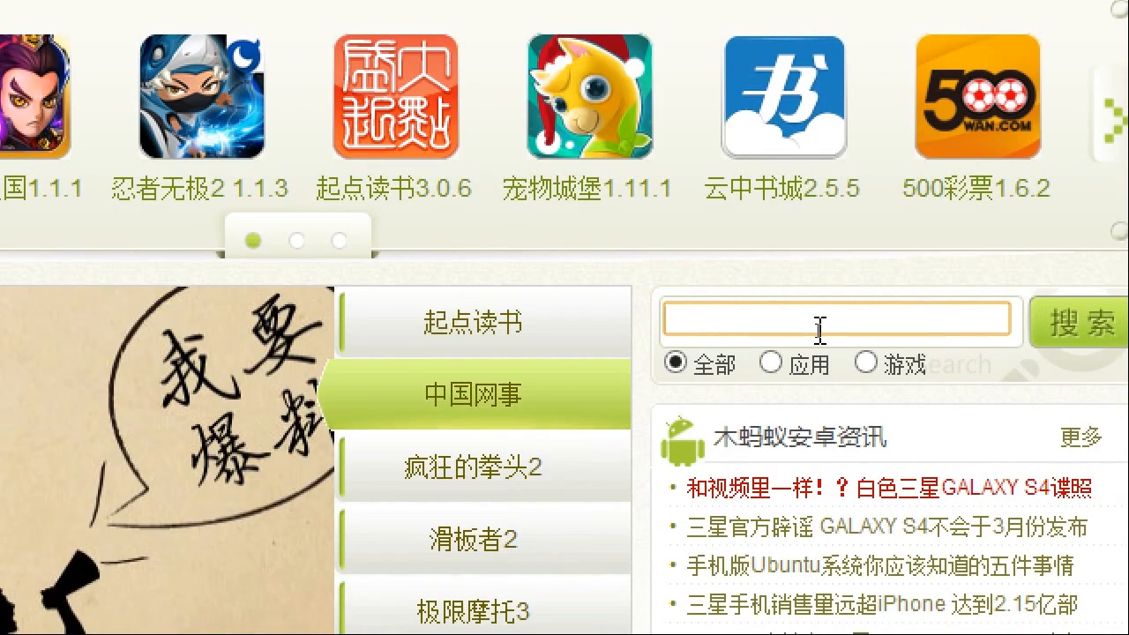
# - Search the Mumayi site for 'office suite pro 6'
pyautogui.write('office suite pro 6')
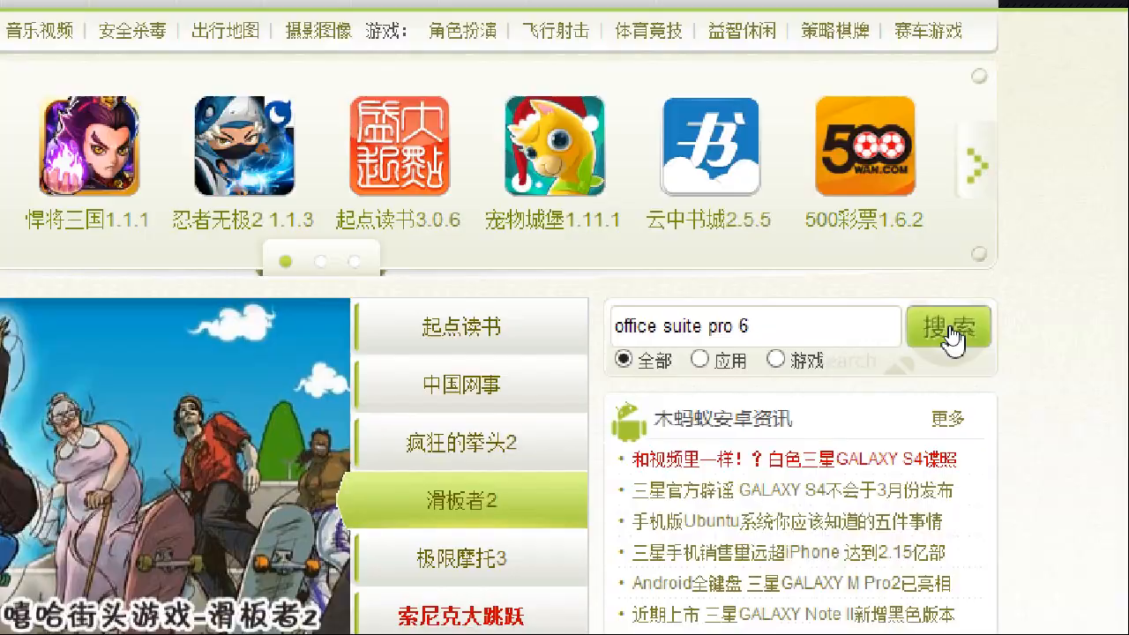
pyautogui.click(947, 327)
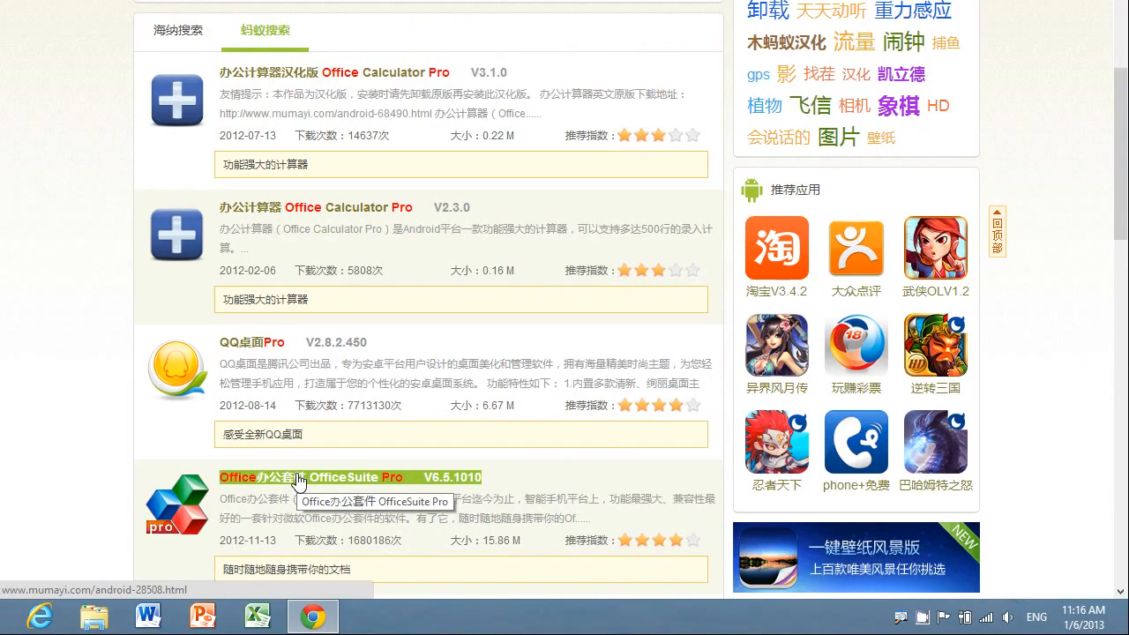
pyautogui.moveTo(469, 460)
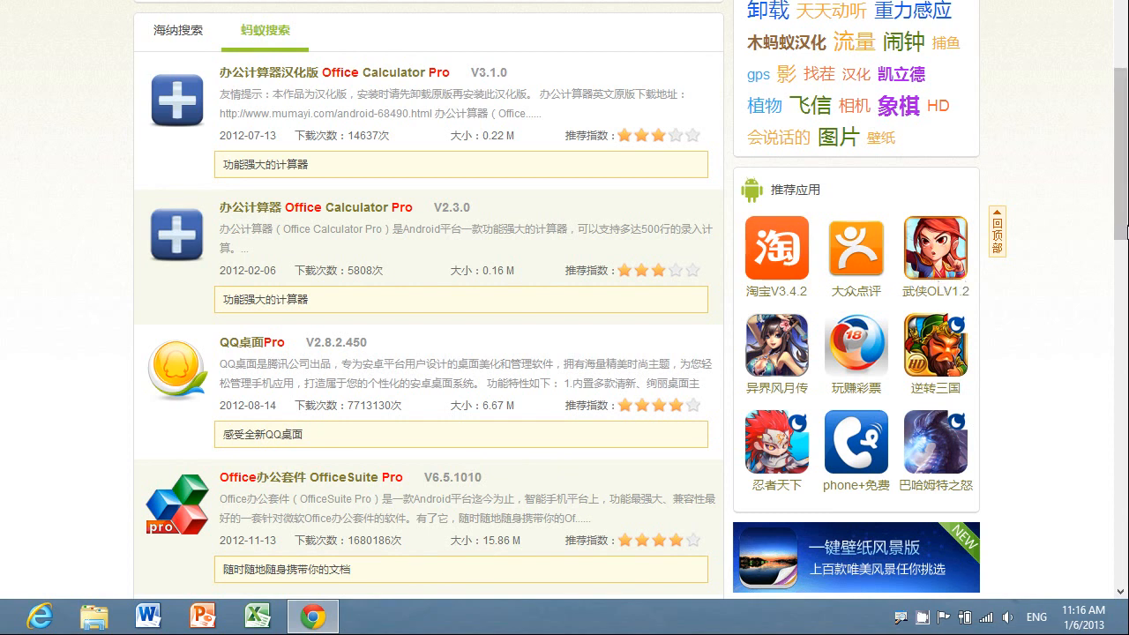
# - Scroll the results and open the OfficeSuite Pro V6.5.1010 detail page
pyautogui.scroll(-3)
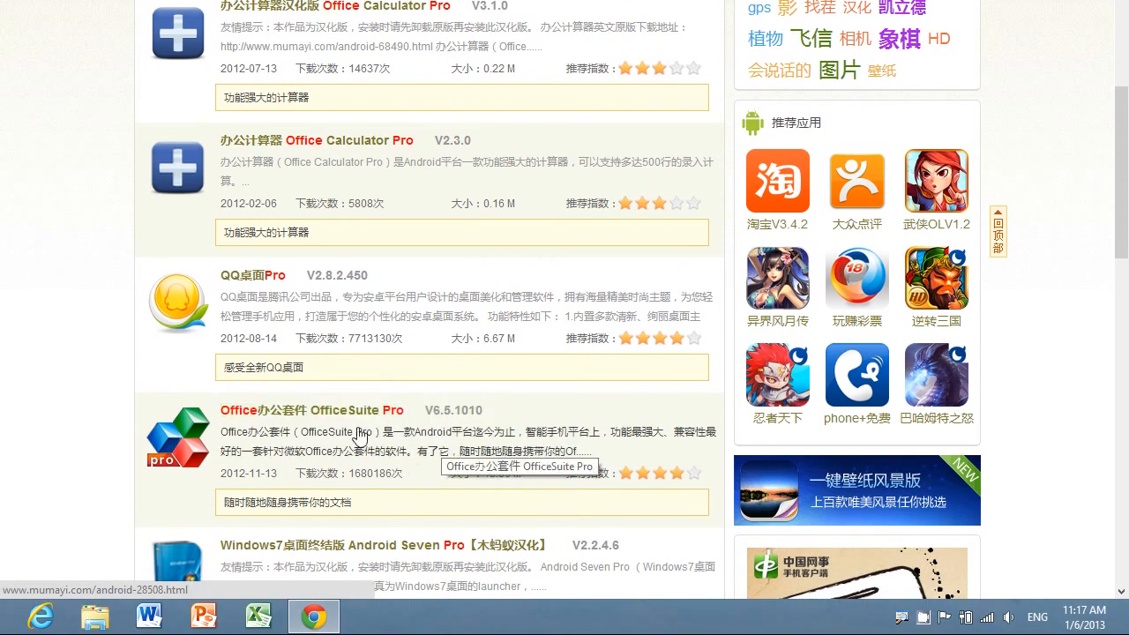
pyautogui.click(312, 410)
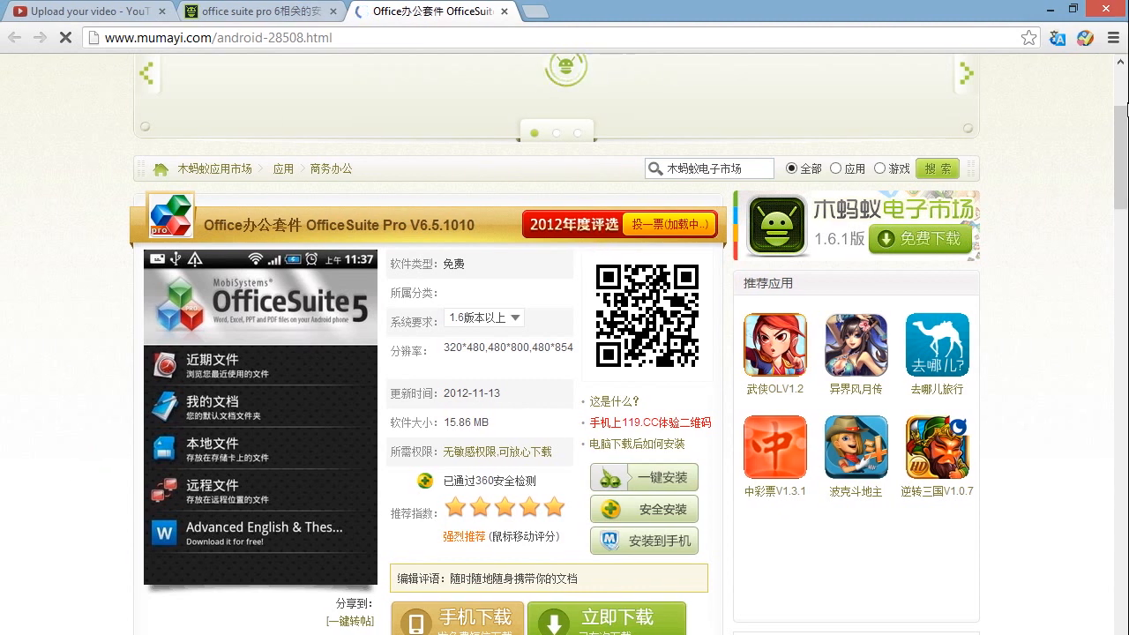
pyautogui.scroll(-3)
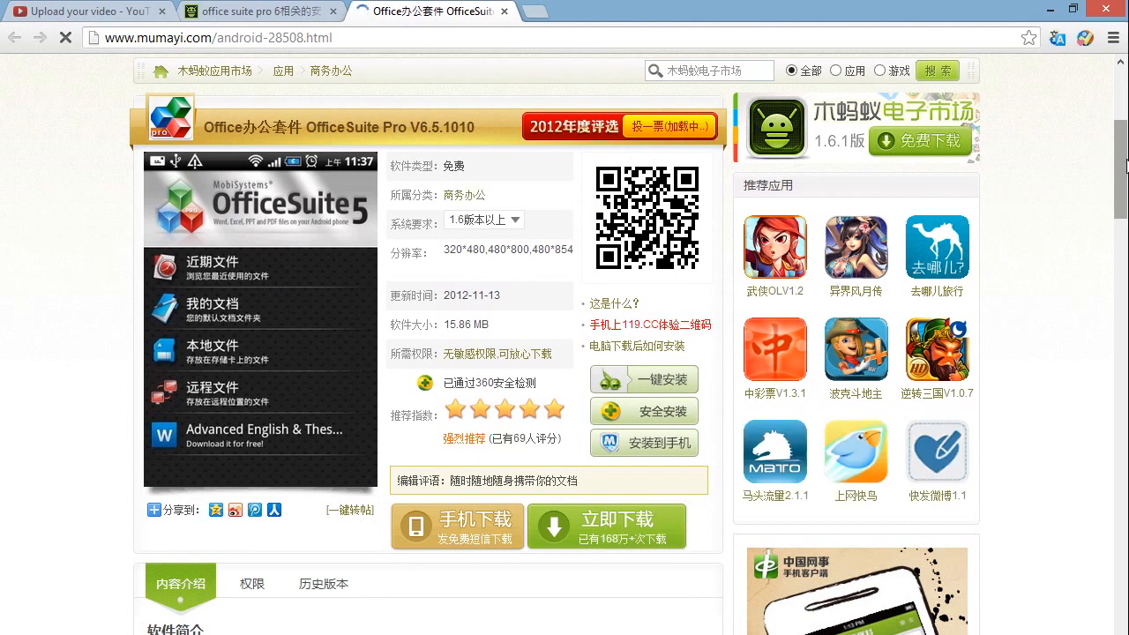
pyautogui.scroll(-3)
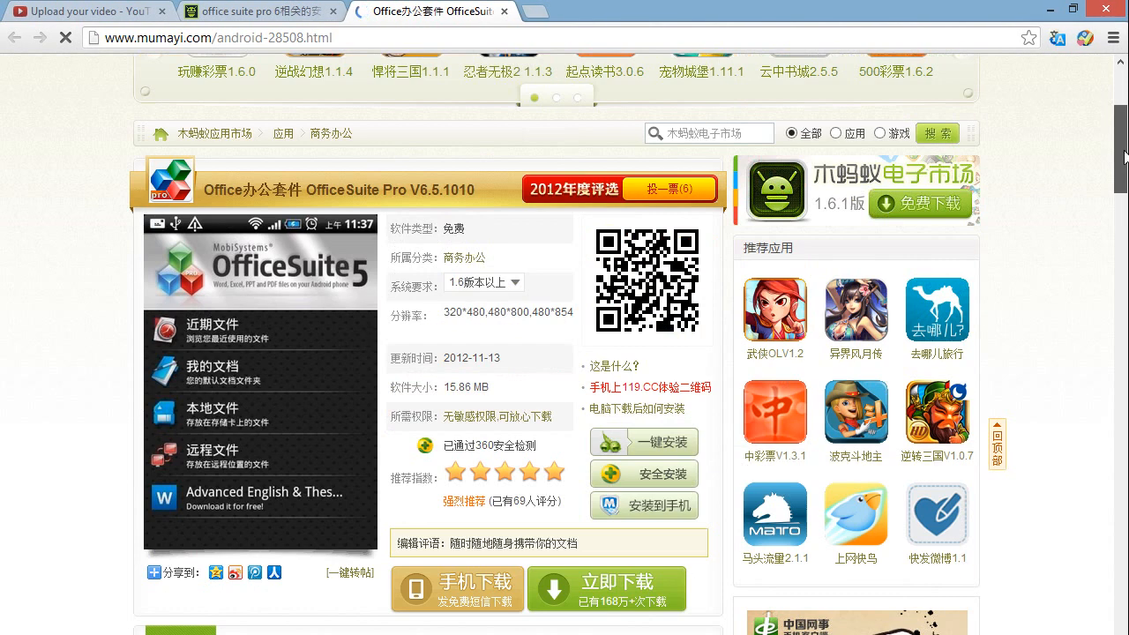
pyautogui.scroll(-3)
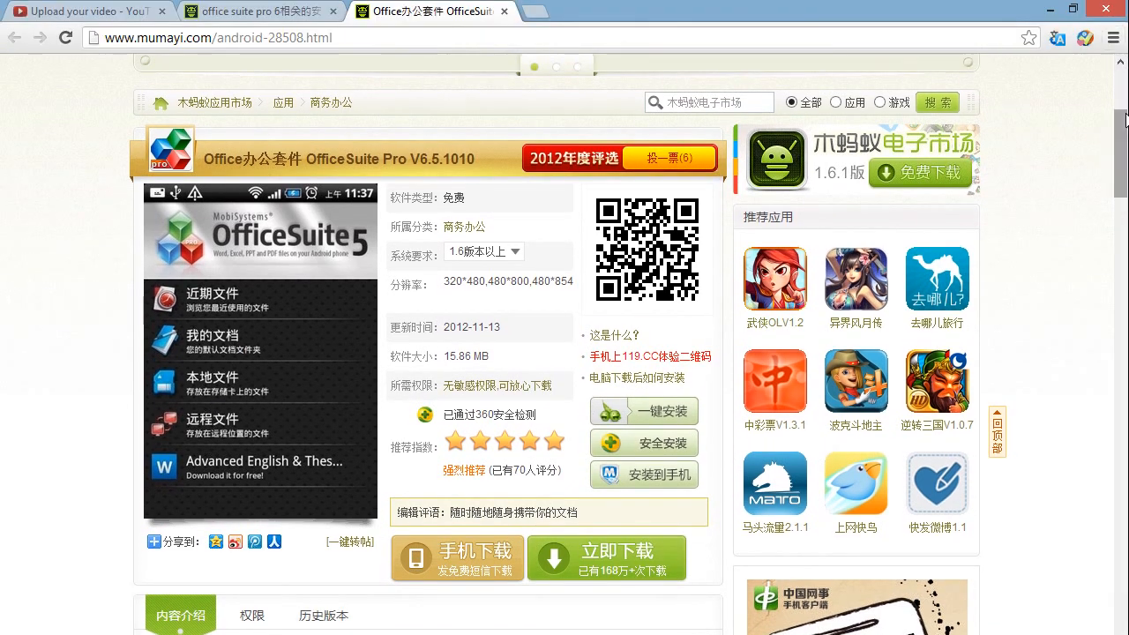
pyautogui.scroll(-3)
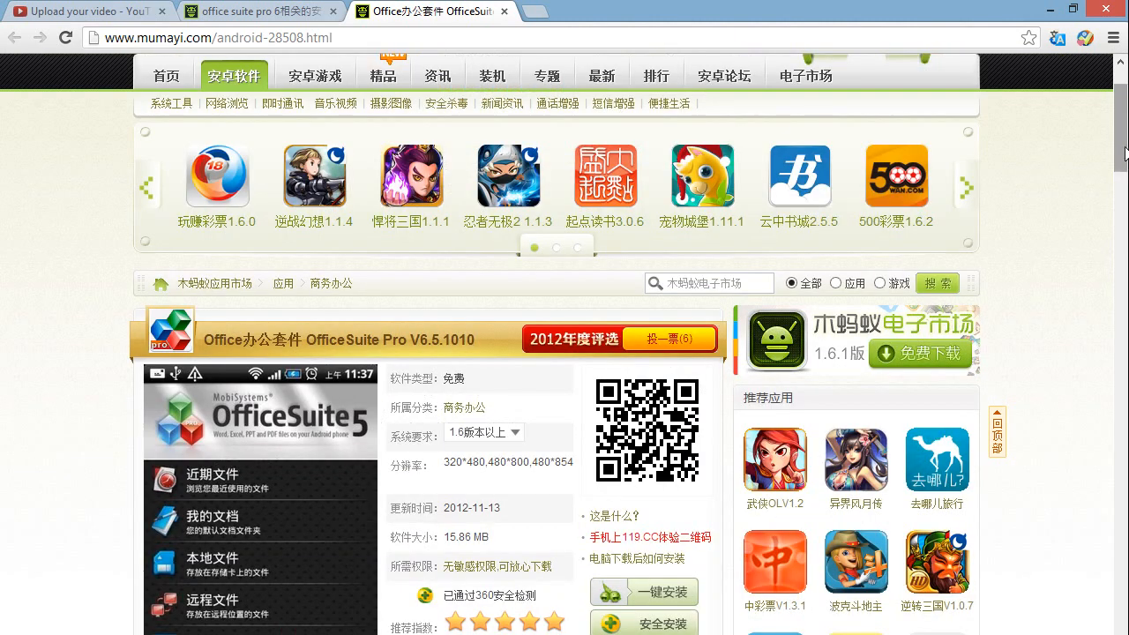
pyautogui.scroll(-3)
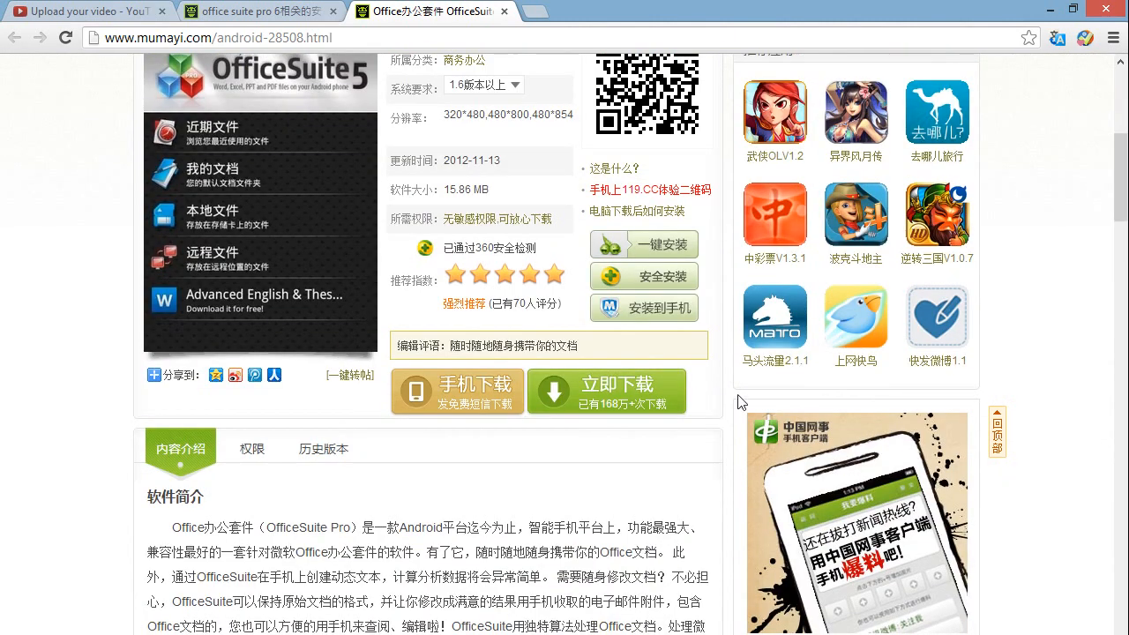
pyautogui.scroll(-3)
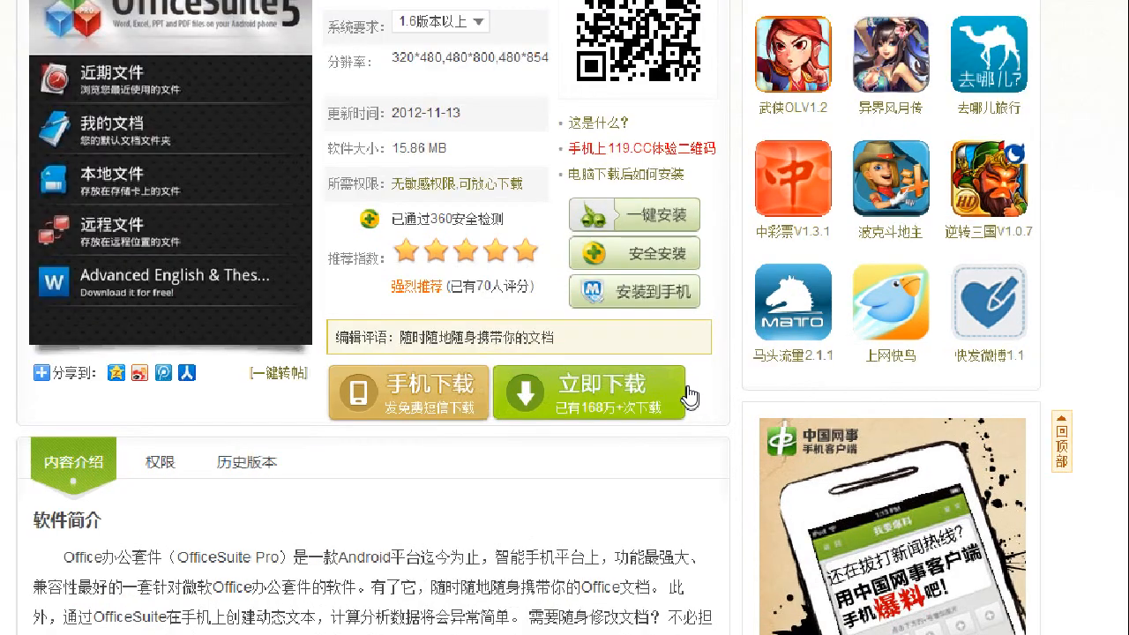
pyautogui.scroll(-3)
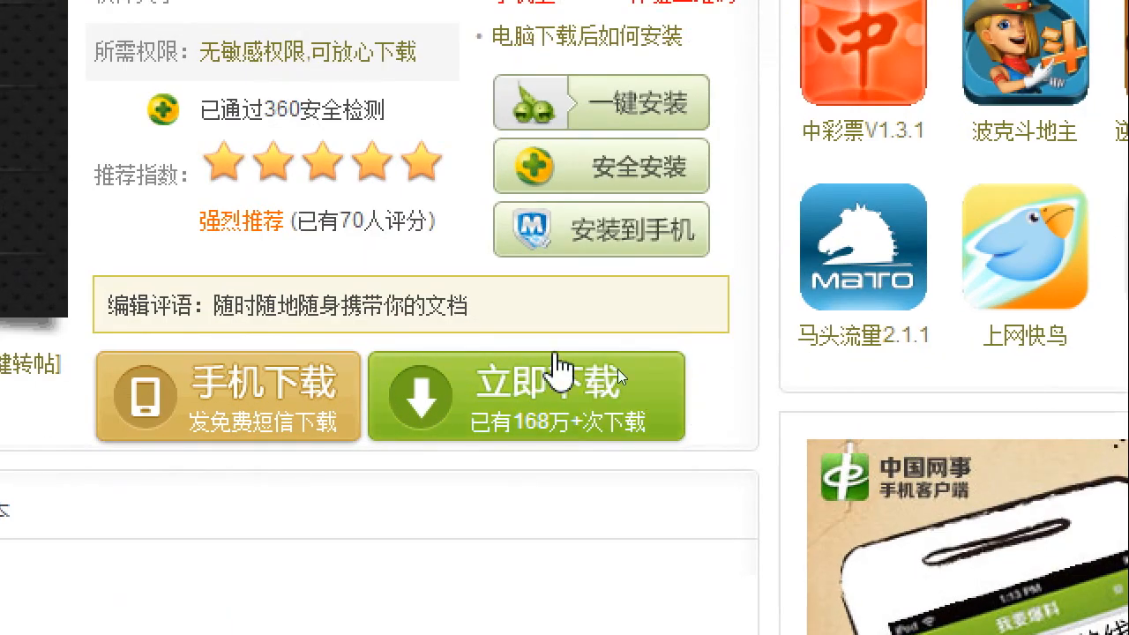